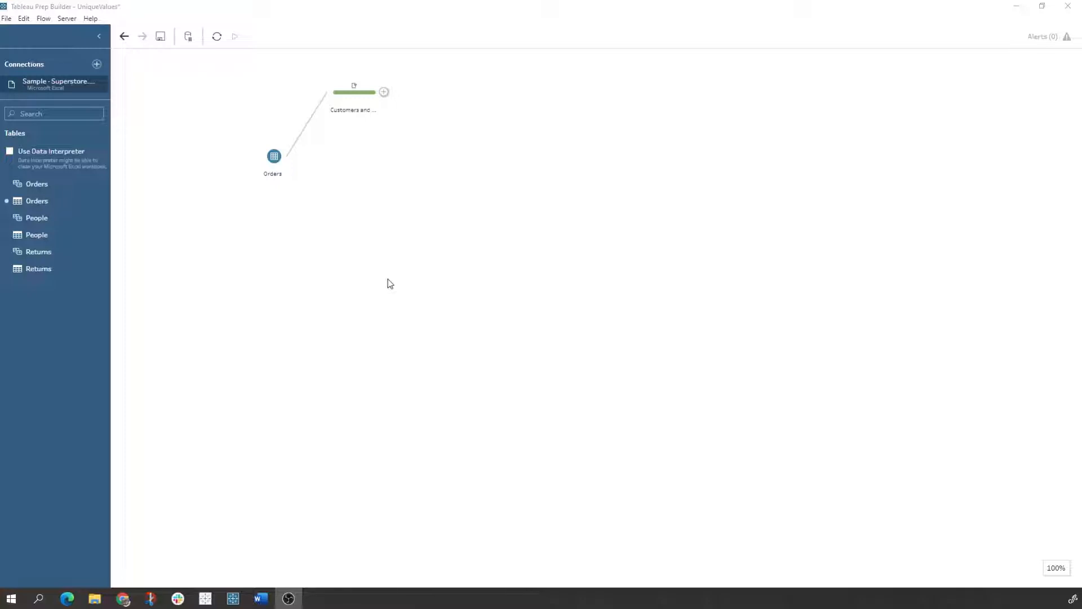
pyautogui.moveTo(403, 230)
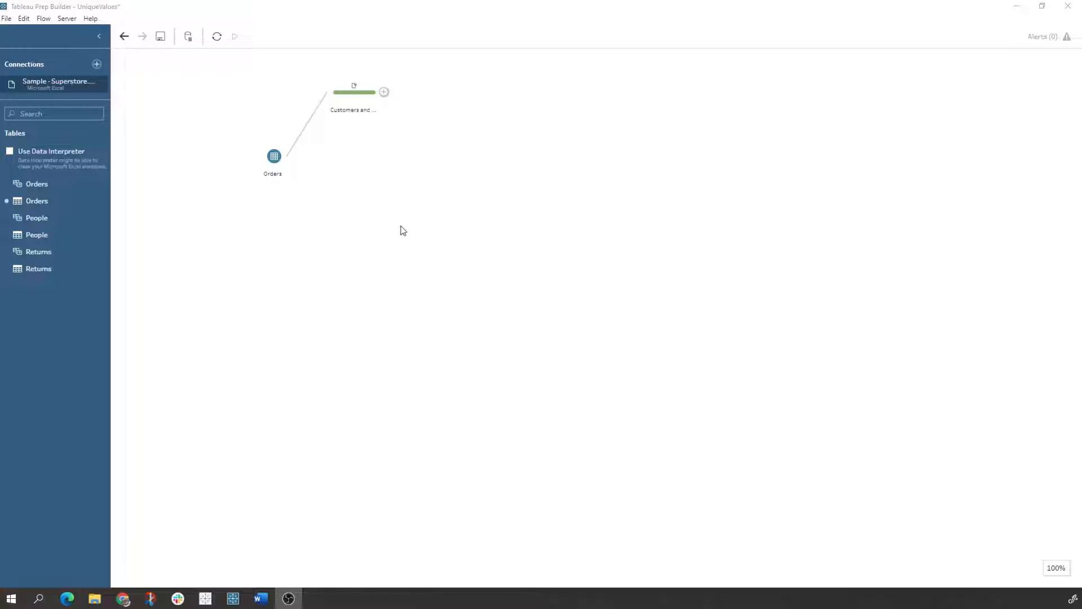
pyautogui.moveTo(393, 232)
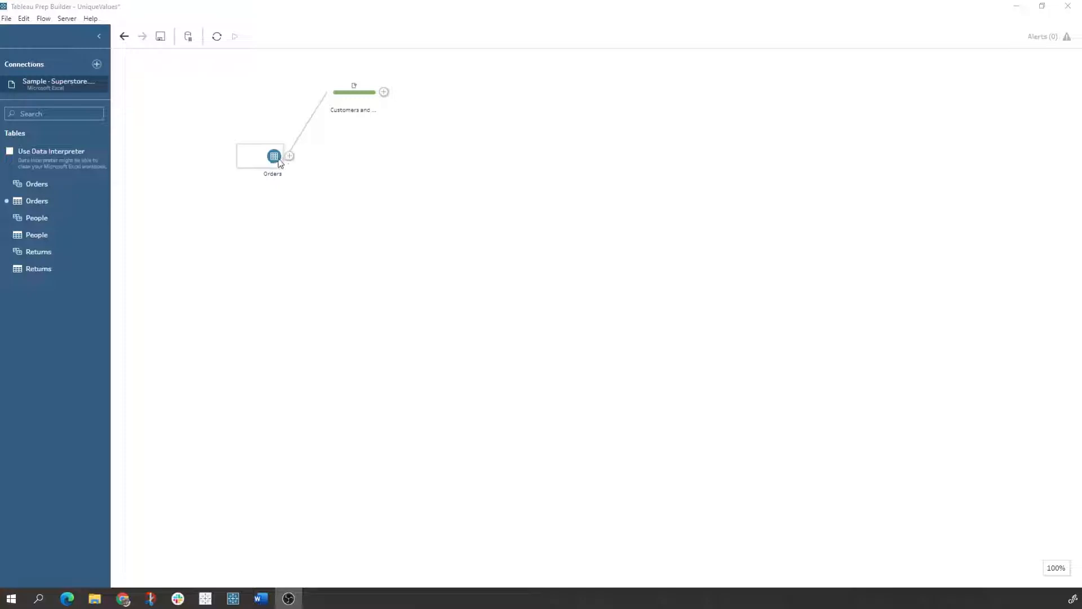
# Step: Add Aggregate 1 after Orders grouping Customer ID and Customer Name into 793 rows
pyautogui.click(289, 156)
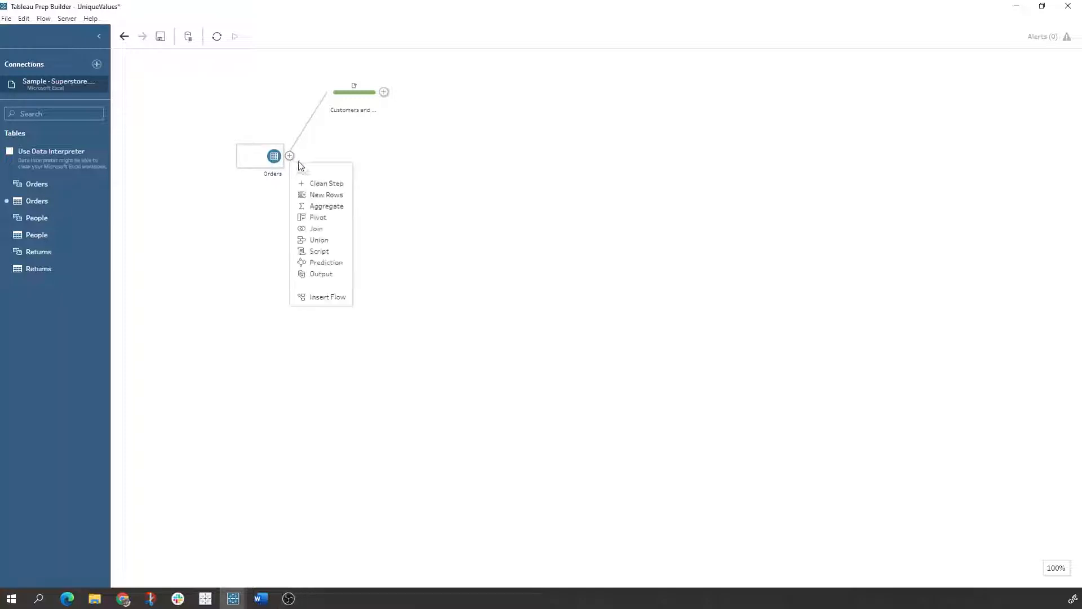
pyautogui.moveTo(322, 205)
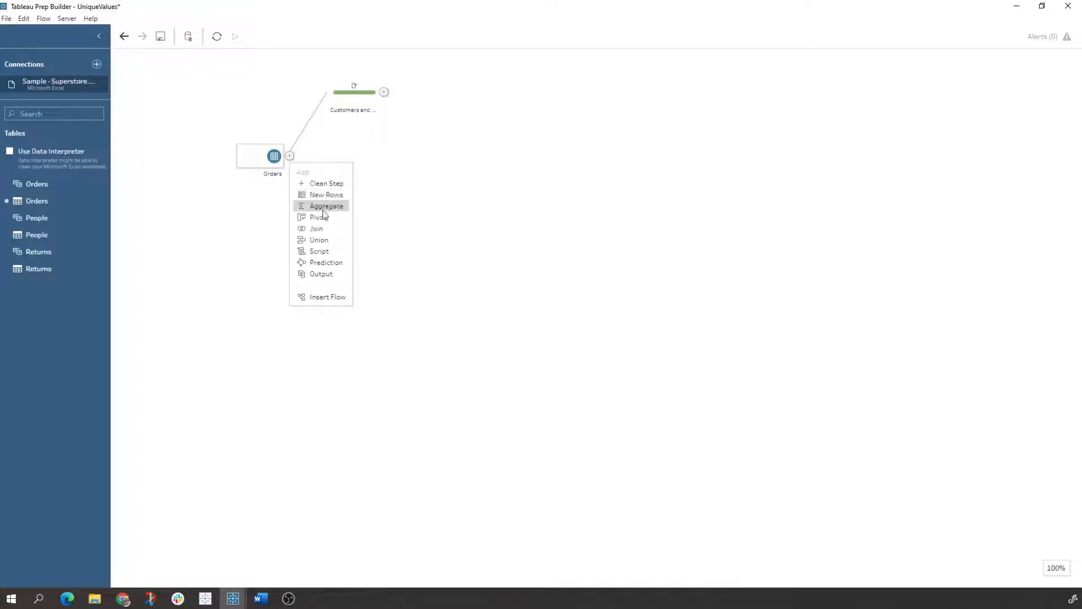
pyautogui.moveTo(326, 207)
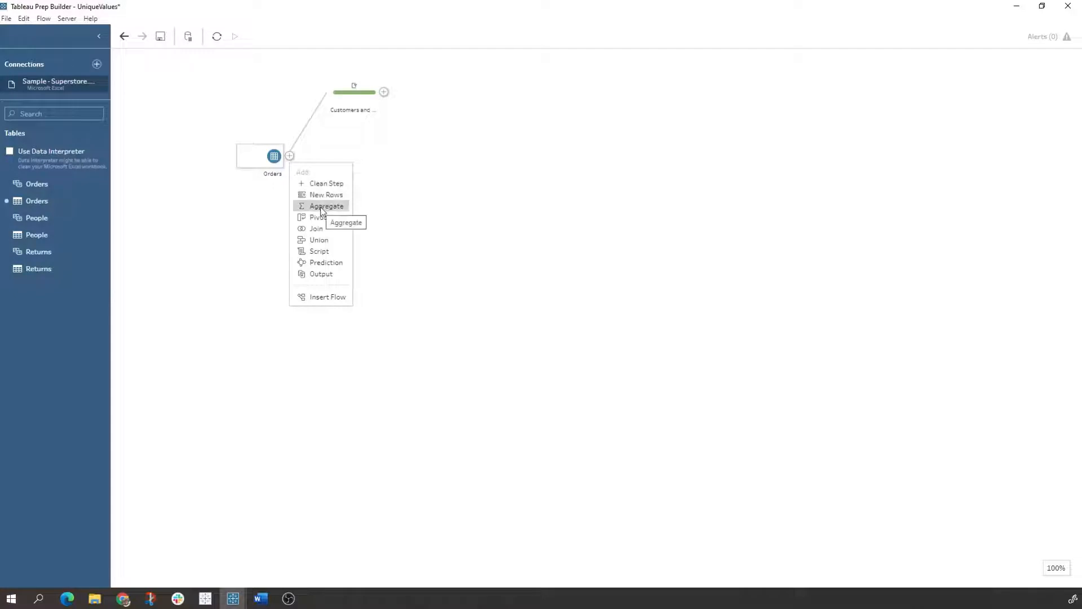
pyautogui.click(326, 205)
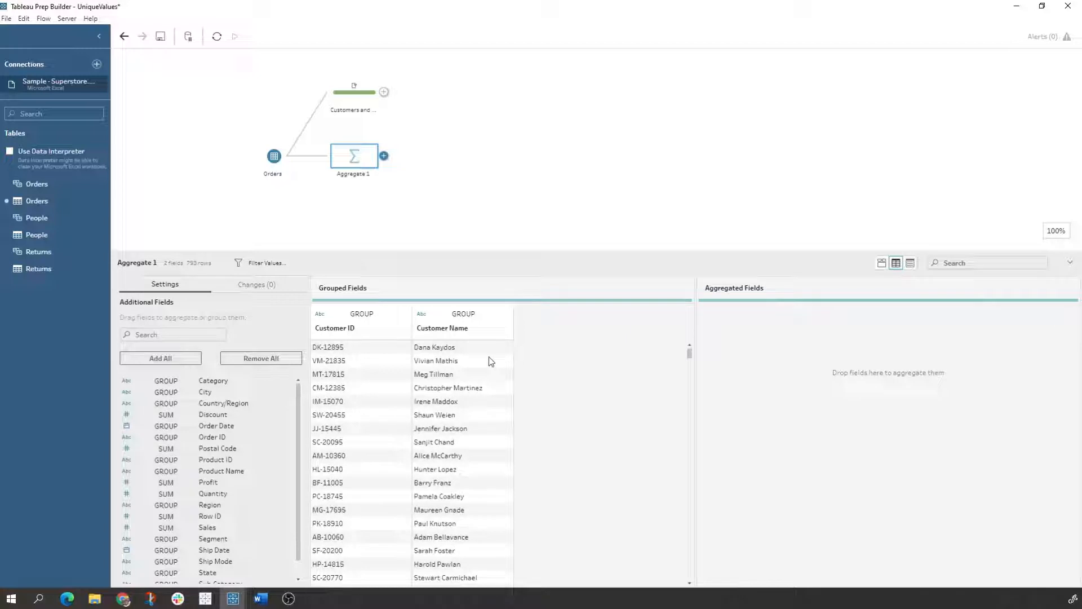
pyautogui.moveTo(385, 158)
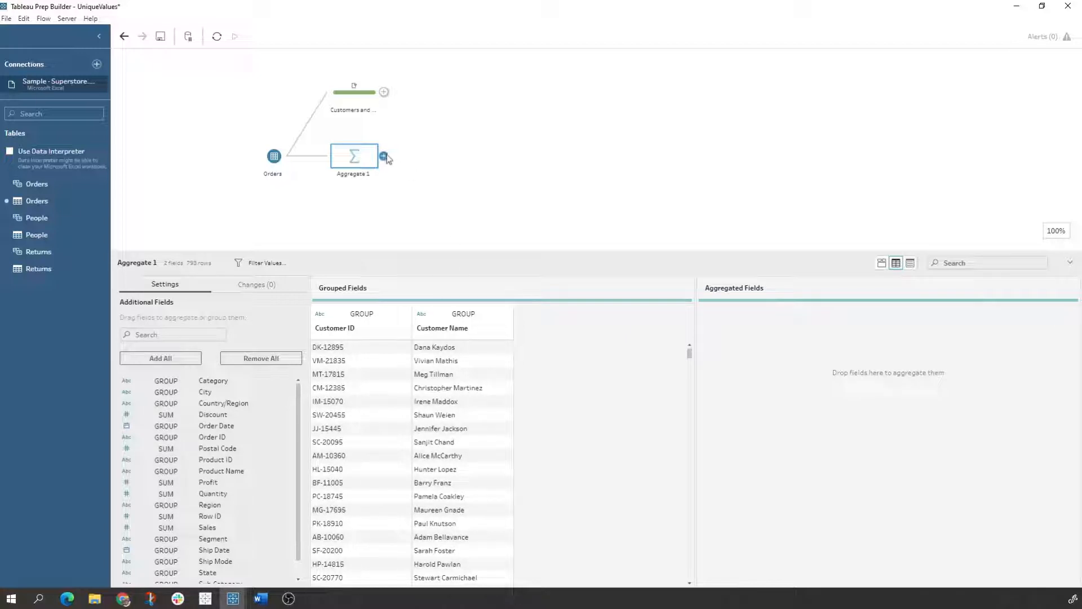
# Step: Add a second aggregate after Aggregate 1 that sums Number of Rows to 793
pyautogui.click(385, 156)
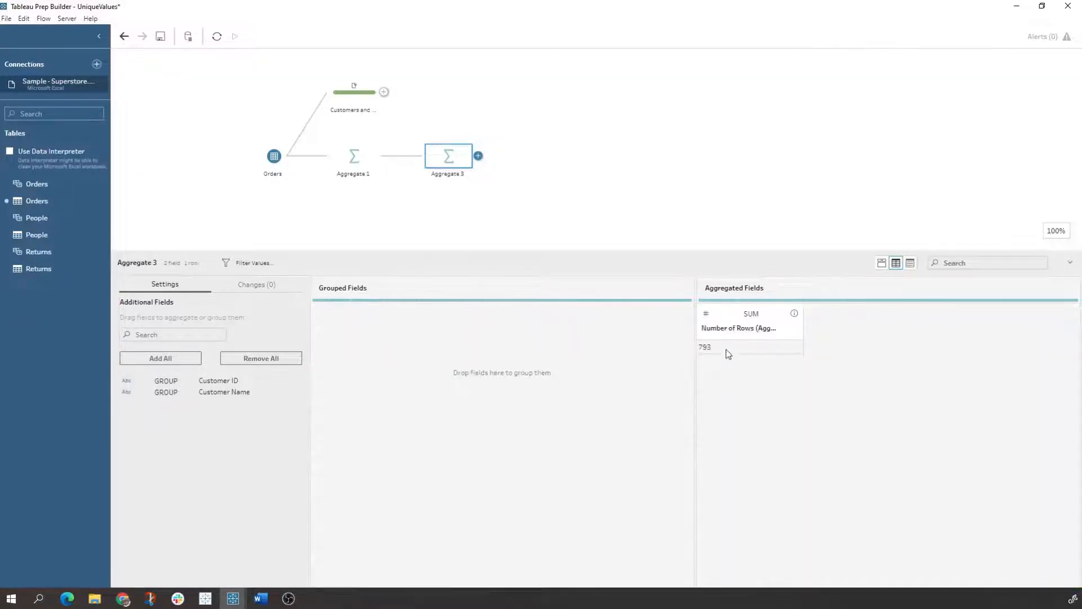
pyautogui.moveTo(616, 223)
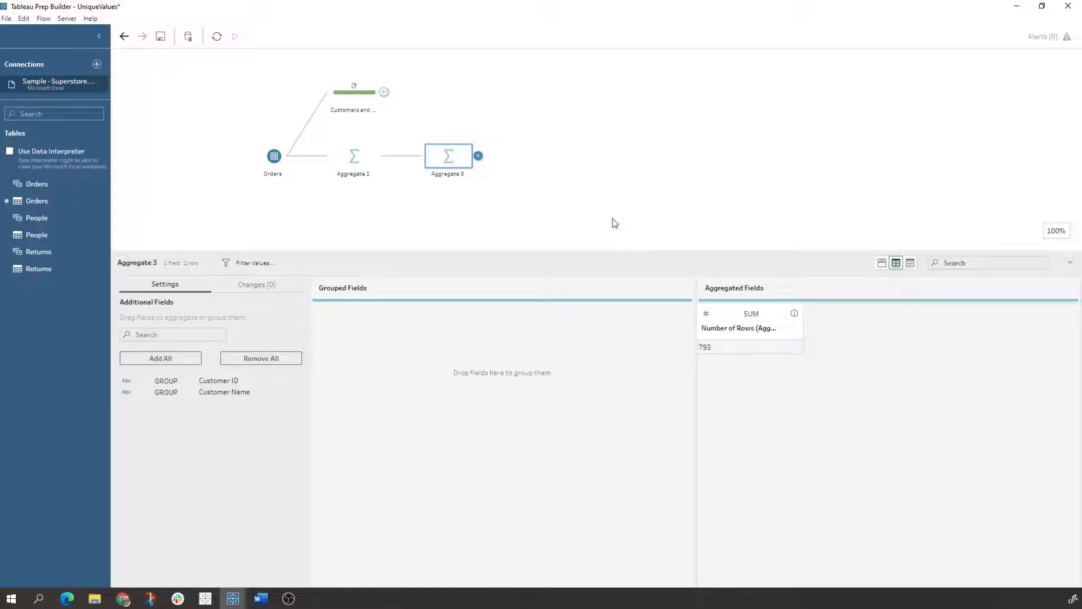
pyautogui.moveTo(354, 94)
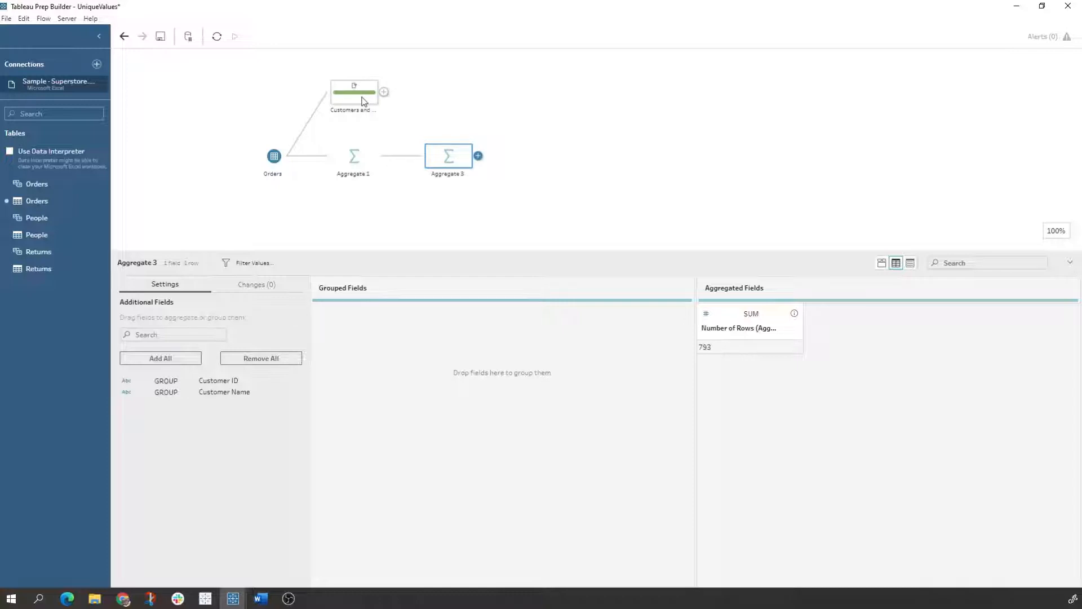
# Step: Add Clean 1 after Customers and Date showing Order Date, Customer ID and Customer Name
pyautogui.click(352, 92)
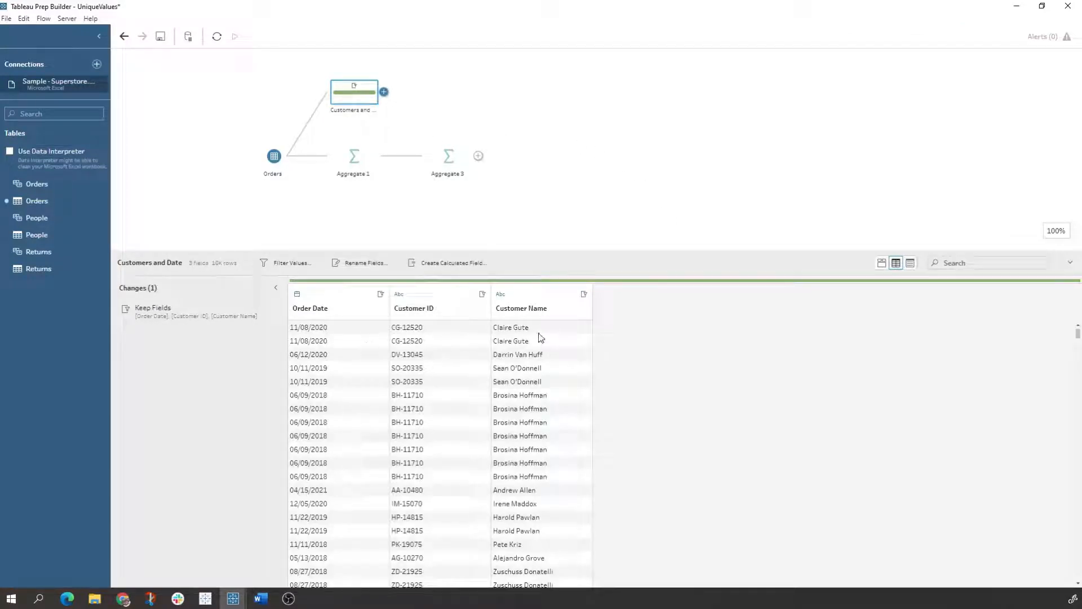
pyautogui.moveTo(498, 345)
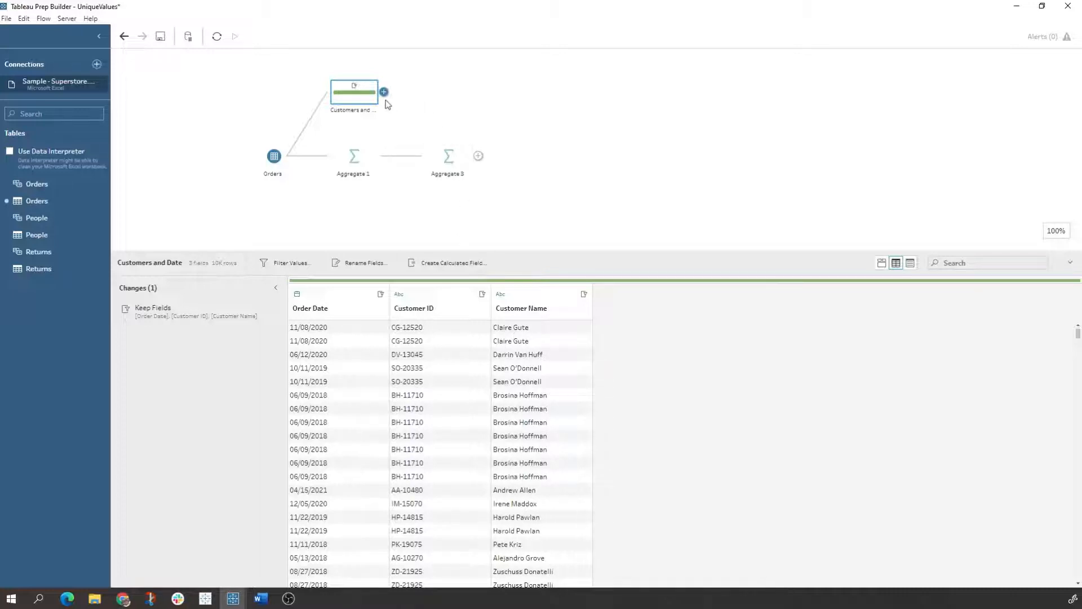
pyautogui.click(384, 92)
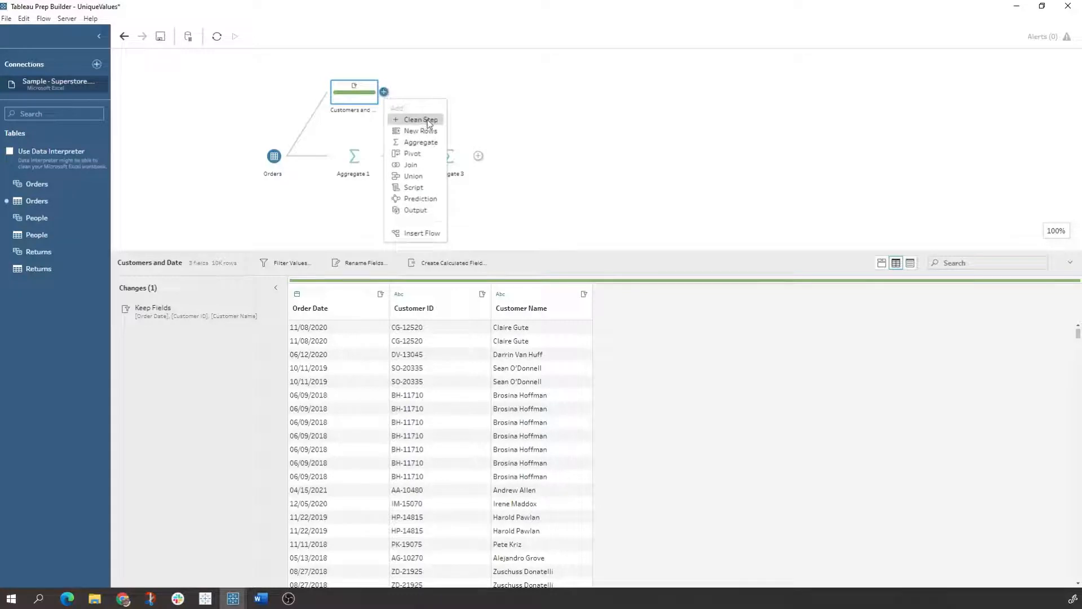
pyautogui.click(420, 120)
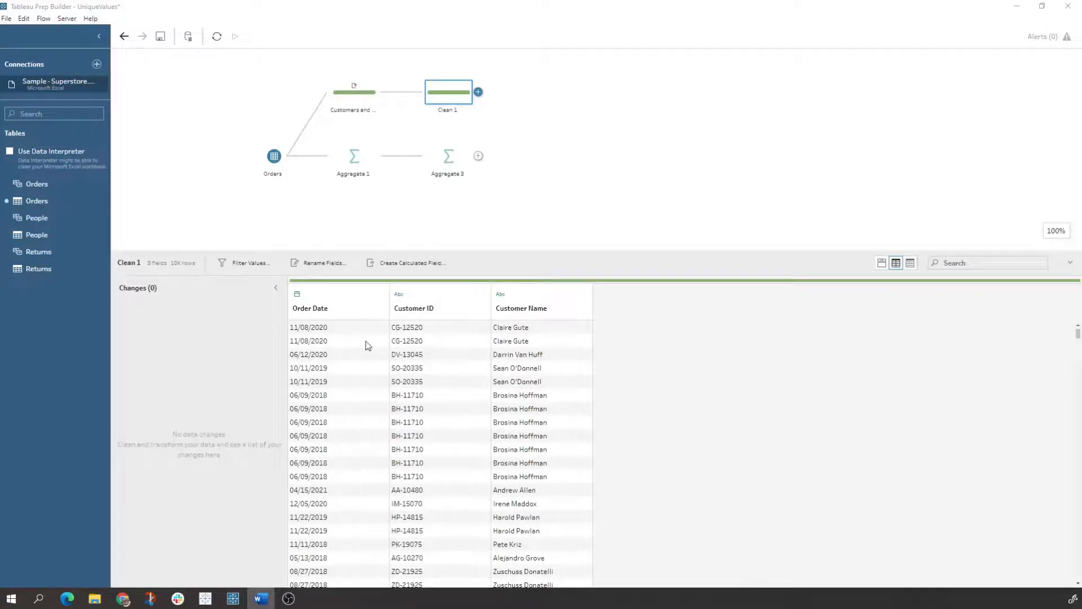
# Step: Create the Rank field numbering each Customer ID's orders by Order Date descending with ROW_NUMBER, and save it
pyautogui.click(410, 263)
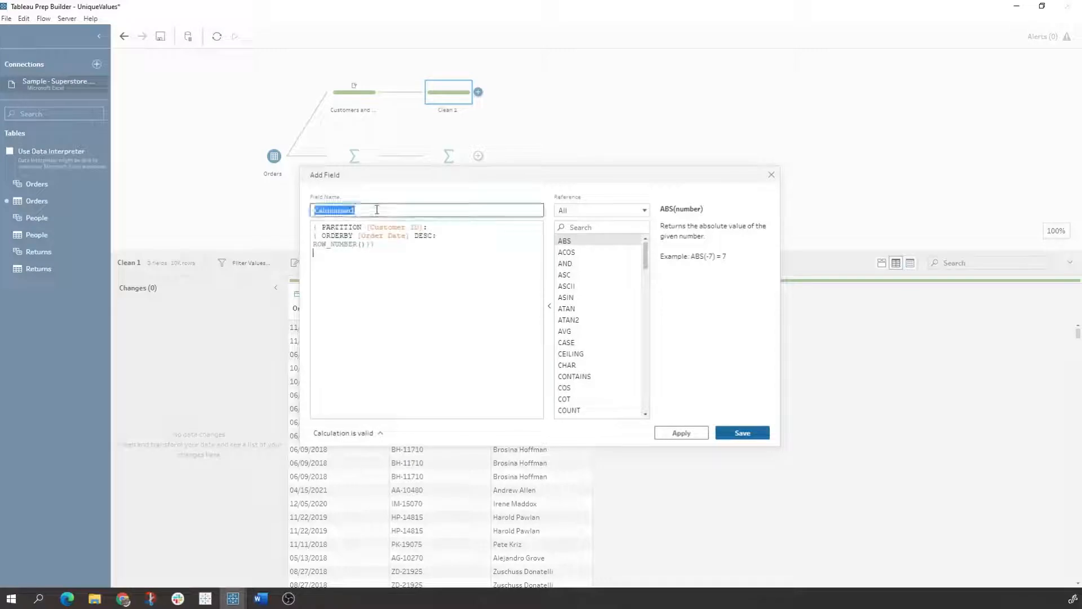
pyautogui.write('Rank')
pyautogui.click(602, 226)
pyautogui.write('part')
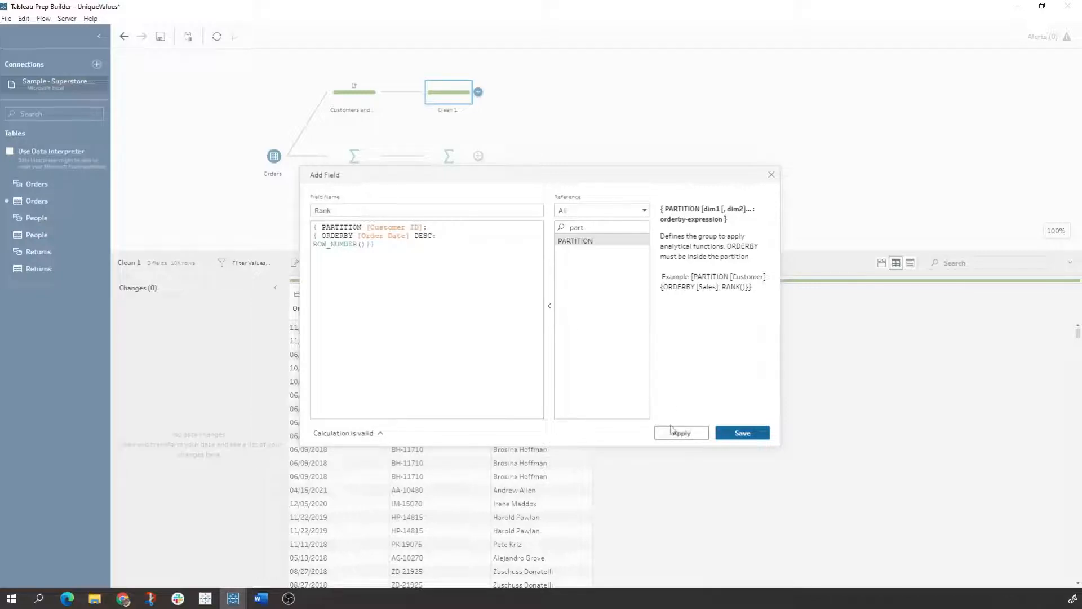
pyautogui.click(680, 433)
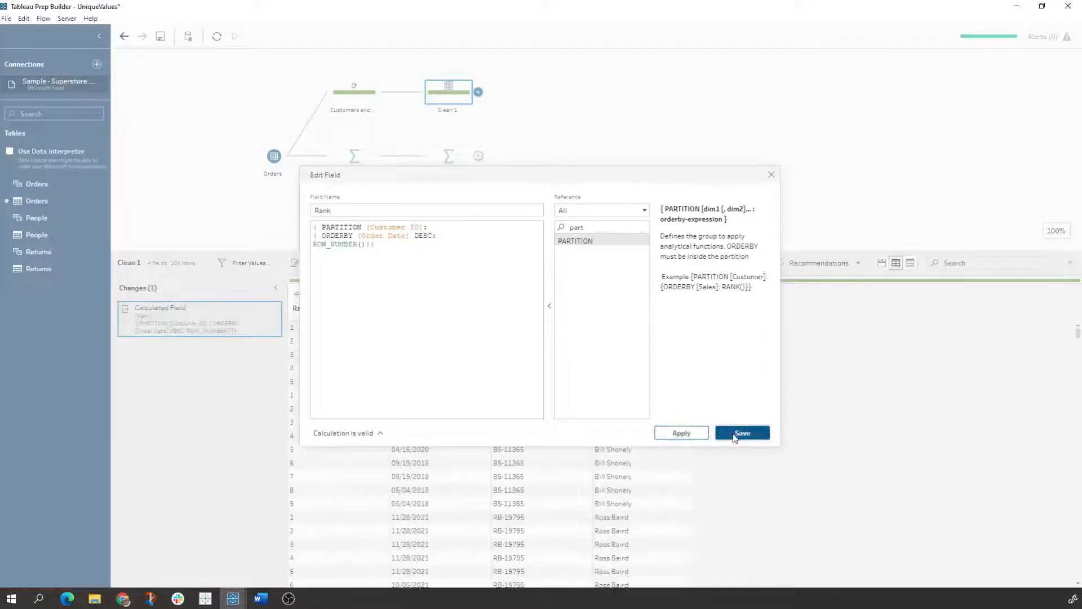
pyautogui.click(742, 433)
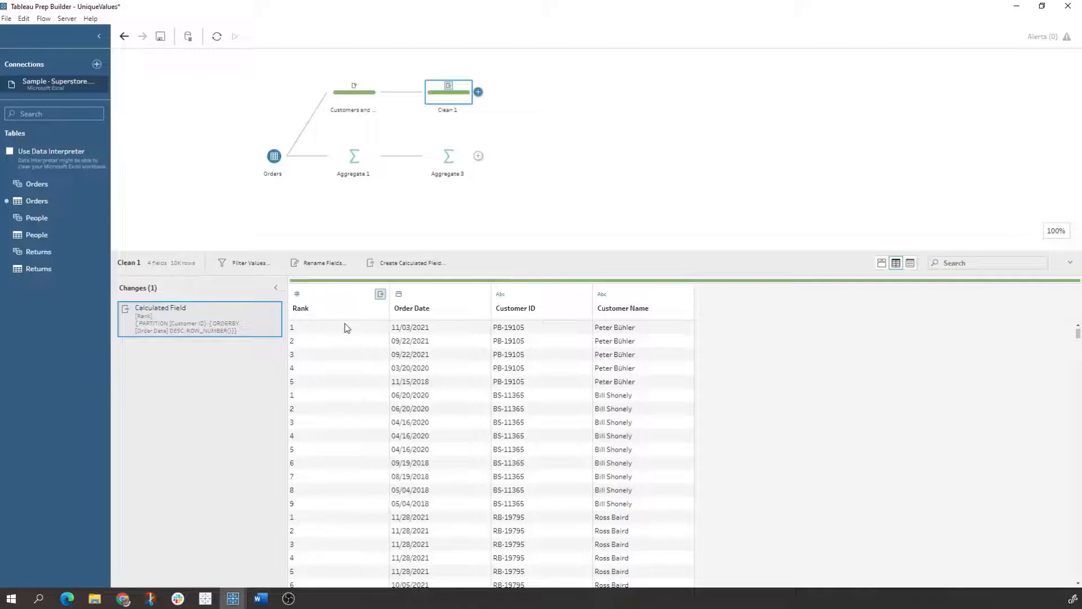
pyautogui.moveTo(328, 384)
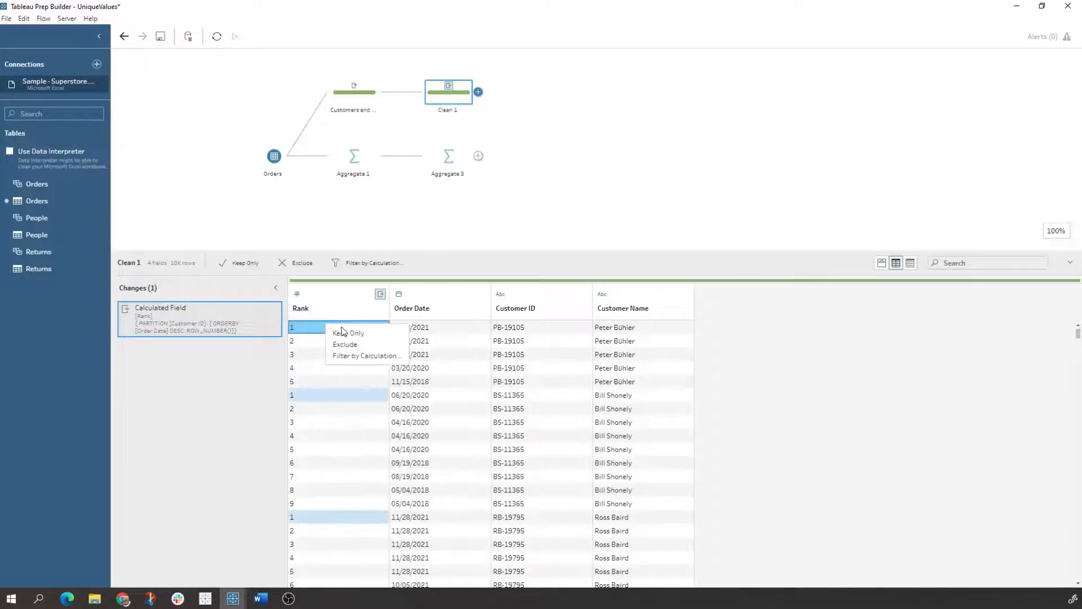
# Step: Keep only Rank 1 rows, leaving 793 latest customer orders, and begin the next step
pyautogui.click(348, 333)
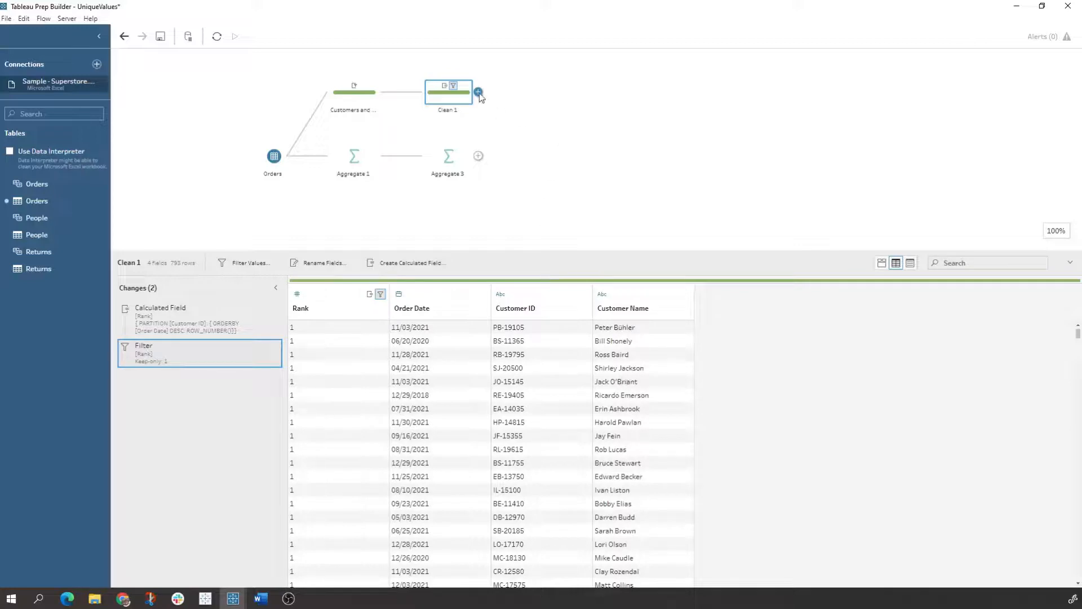
pyautogui.click(479, 92)
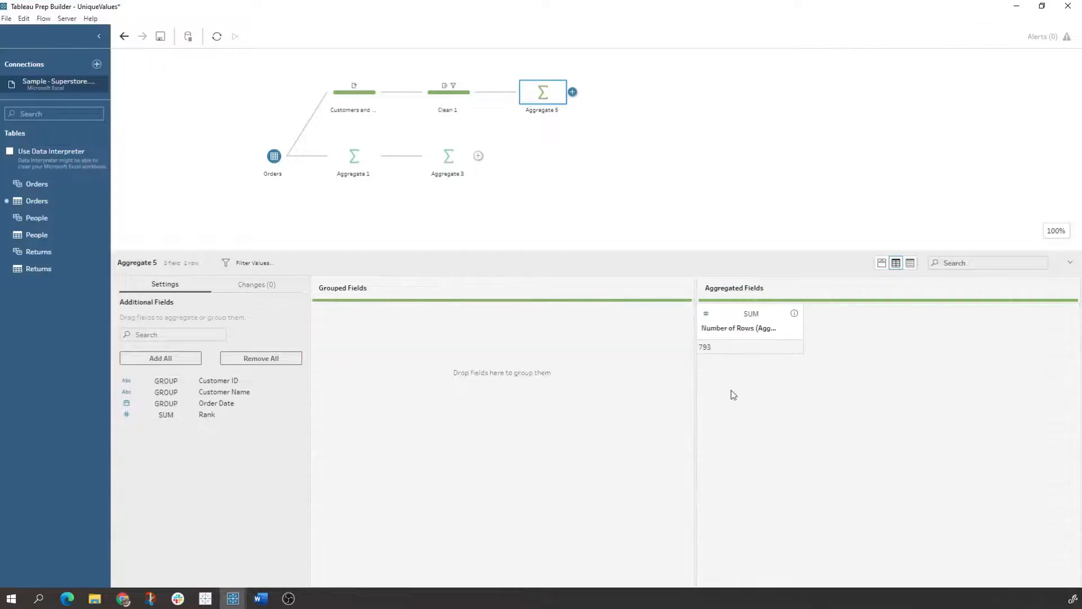
pyautogui.moveTo(747, 396)
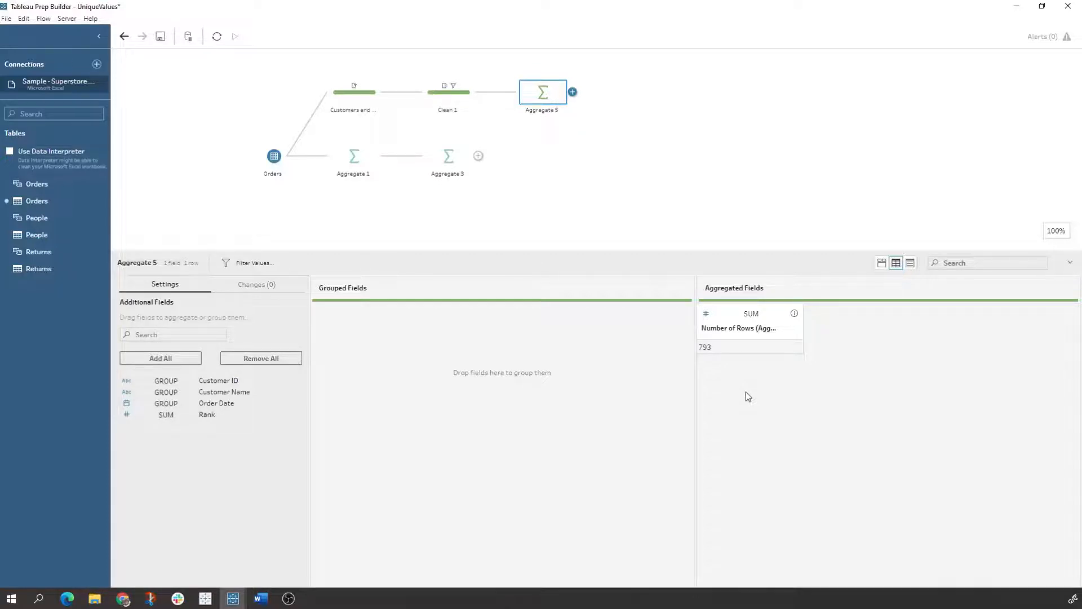
pyautogui.moveTo(912, 302)
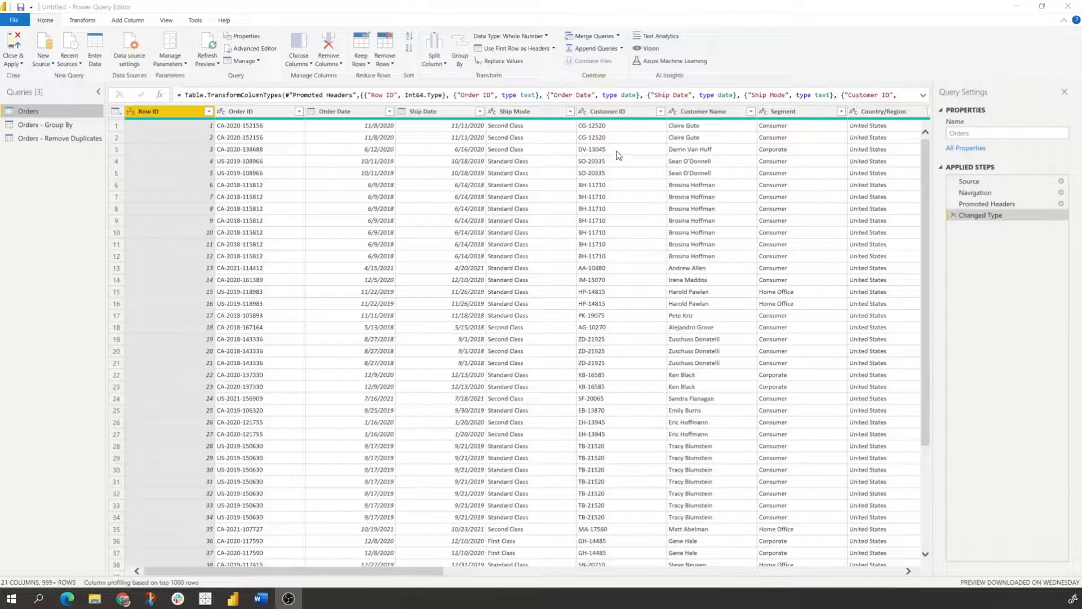
# Step: Keep only the Customer ID and Customer Name columns in the Orders query
pyautogui.click(616, 111)
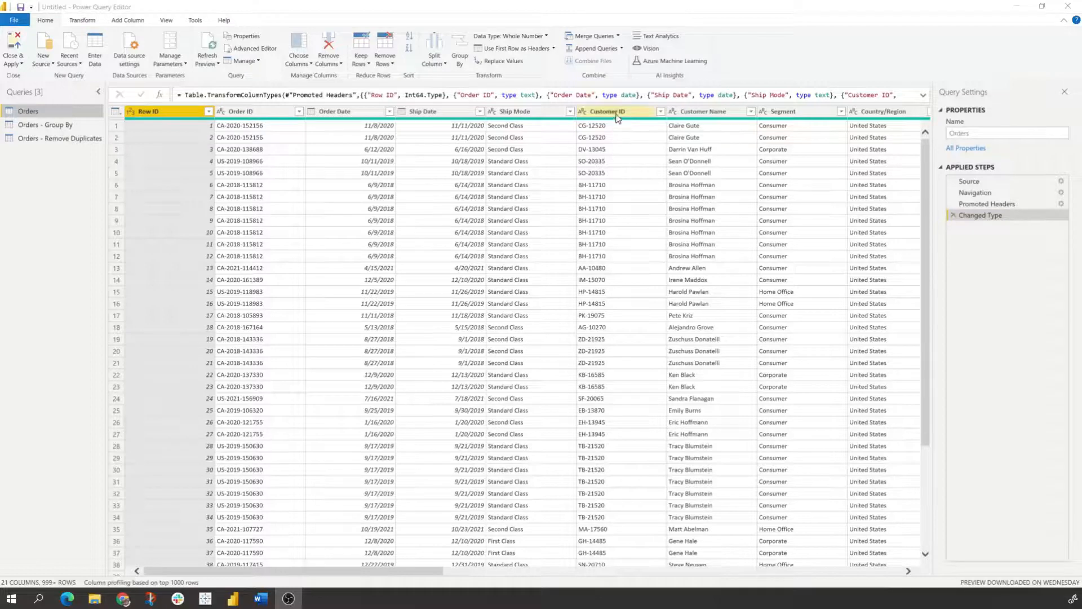
pyautogui.click(695, 112)
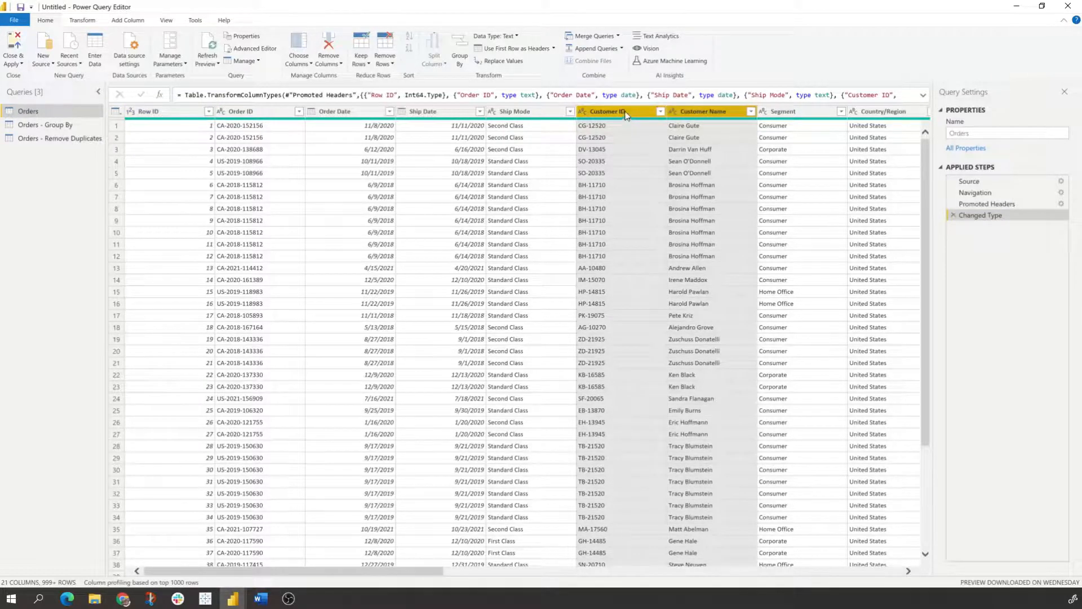
pyautogui.rightClick(607, 112)
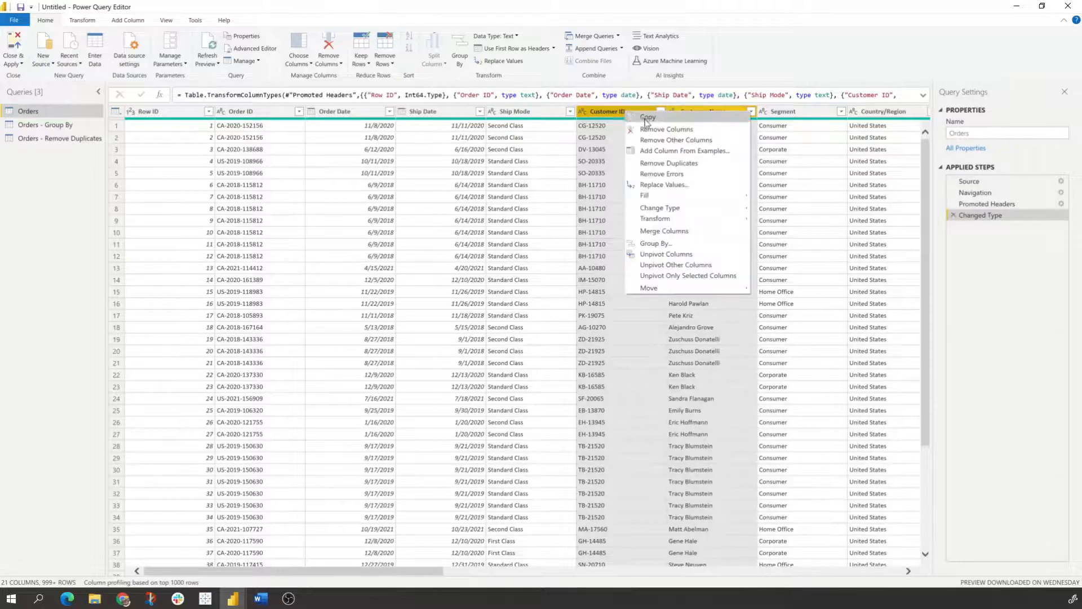
pyautogui.click(675, 140)
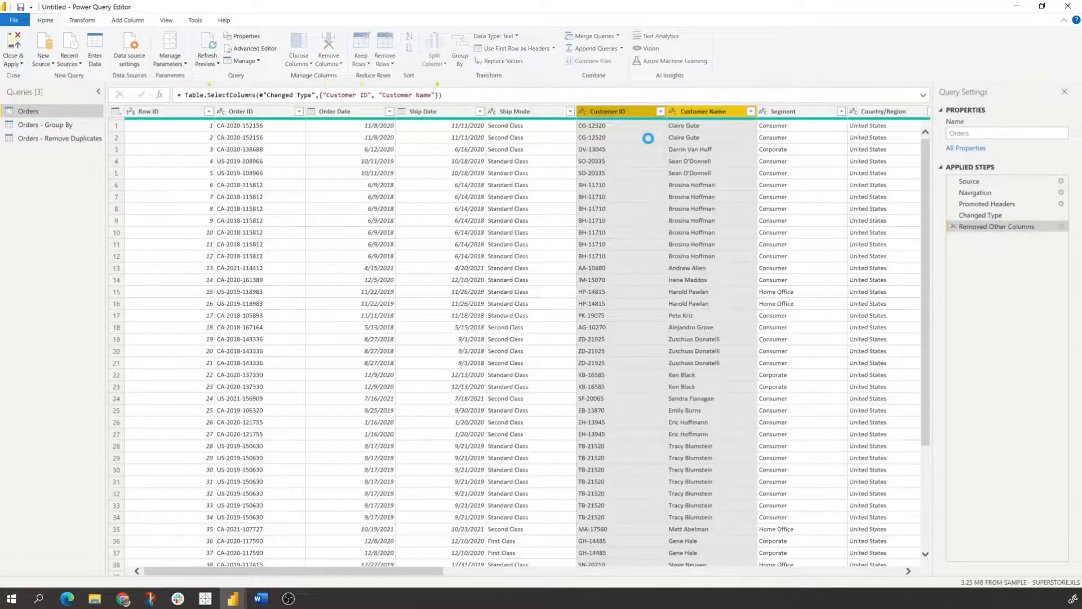
pyautogui.click(996, 230)
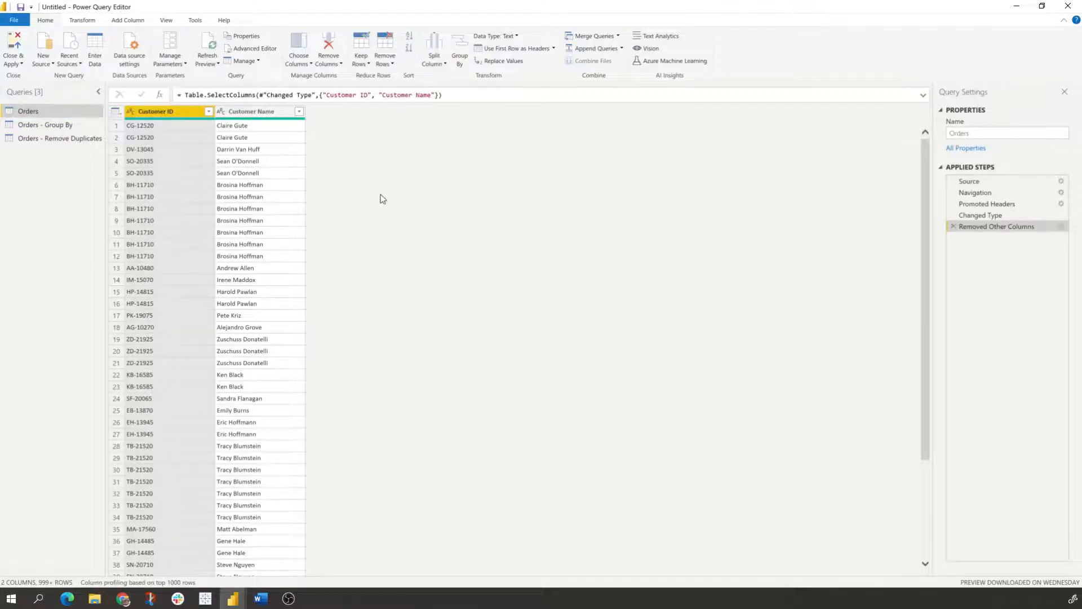
# Step: Remove duplicate customer rows from Orders and move to the Orders - Group By query
pyautogui.click(250, 112)
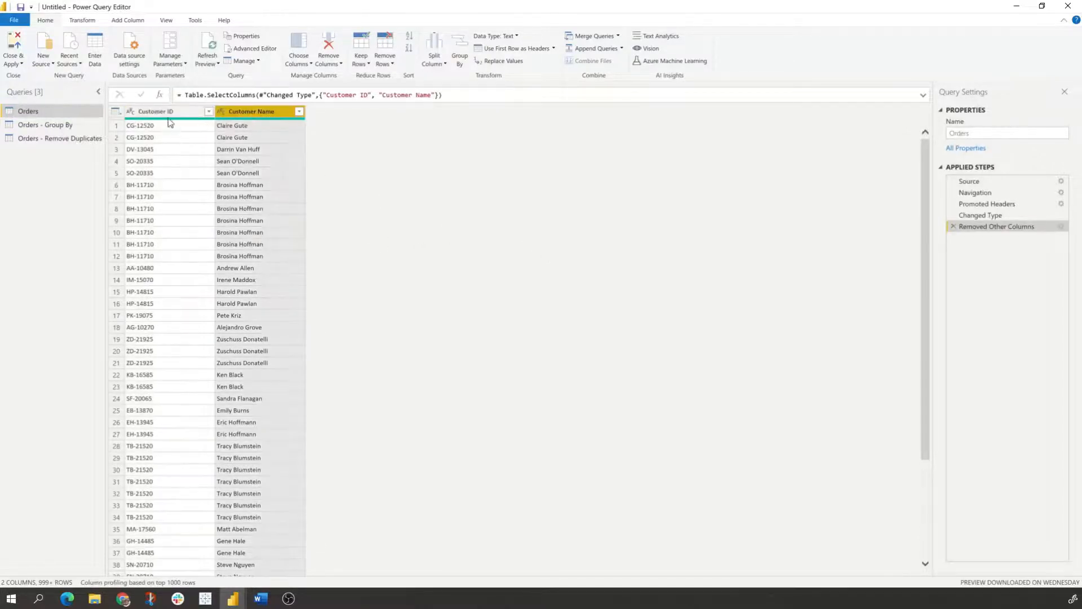
pyautogui.rightClick(155, 112)
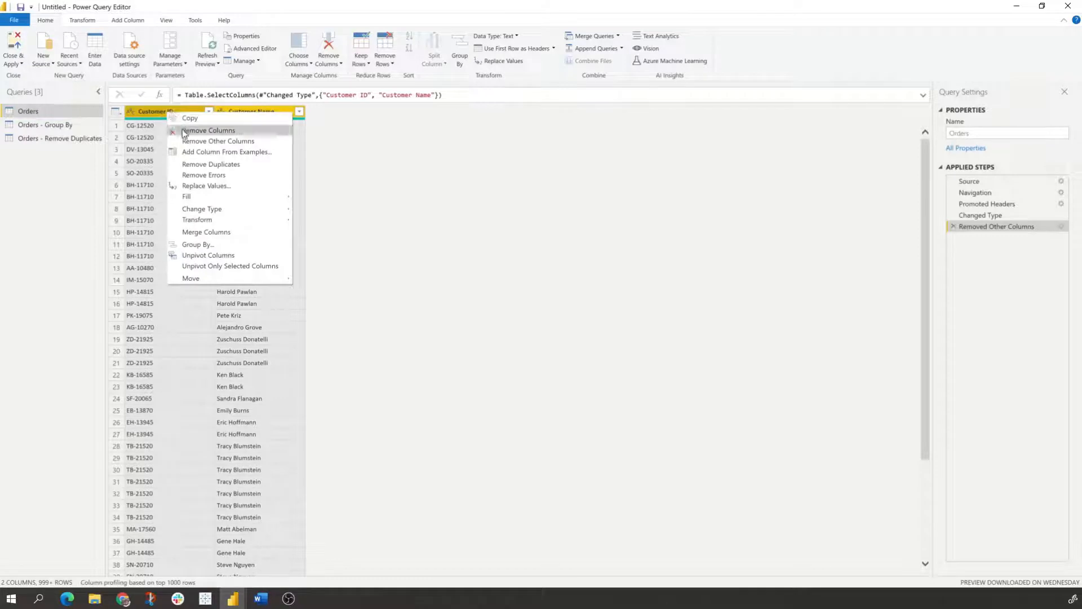
pyautogui.click(211, 164)
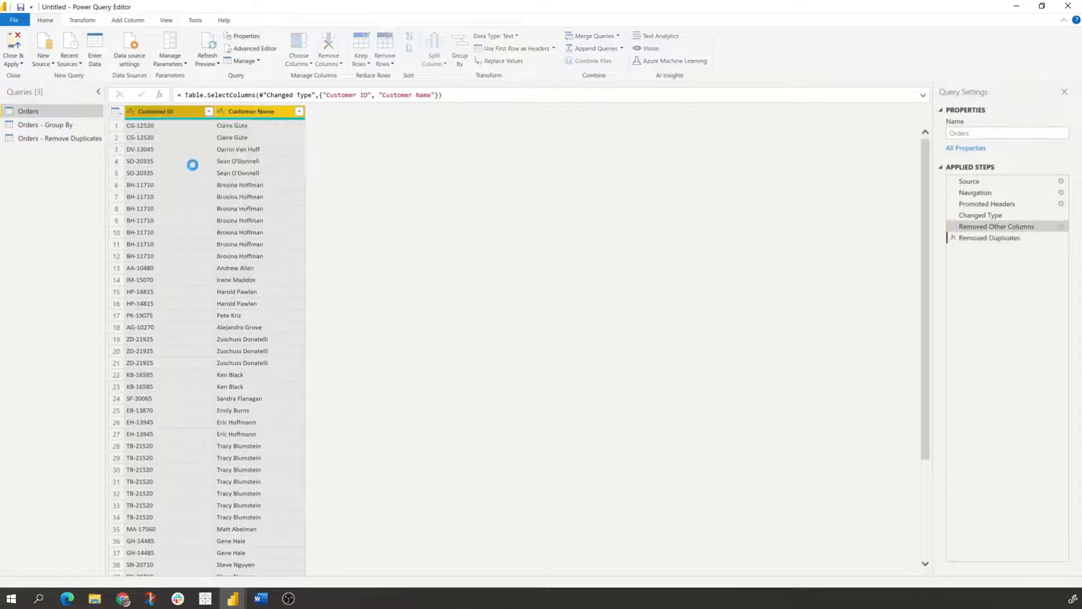
pyautogui.click(988, 238)
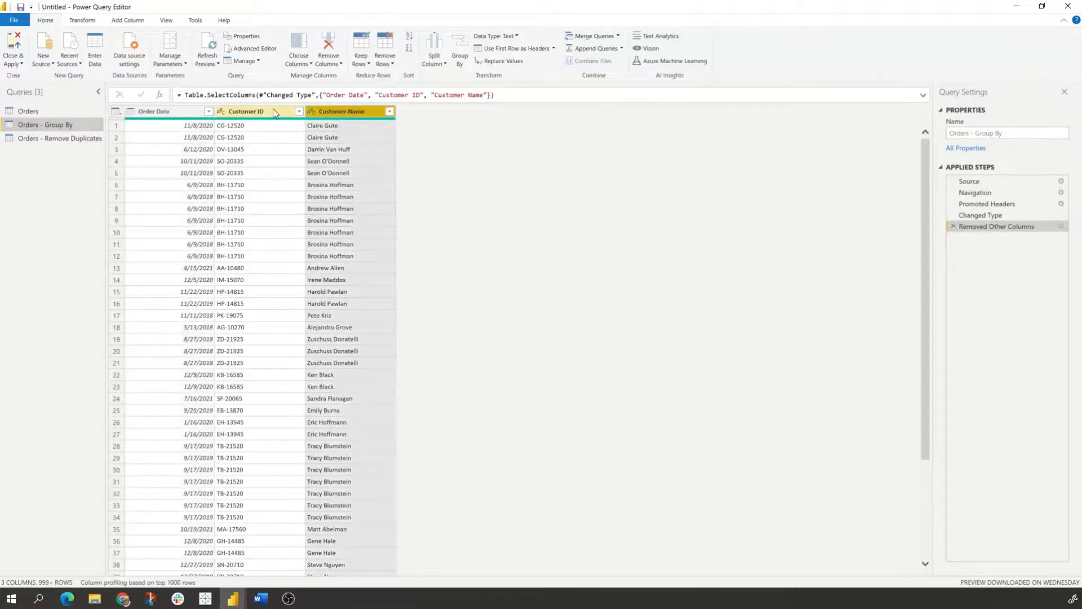
# Step: Start a Group By on Customer ID and Customer Name counting rows
pyautogui.rightClick(244, 111)
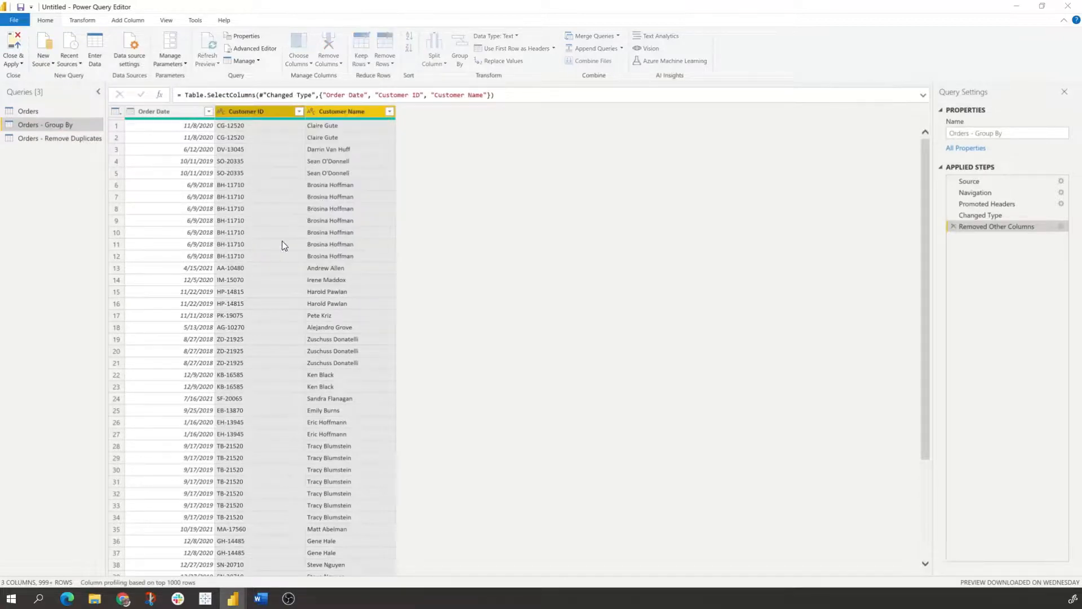
pyautogui.click(459, 48)
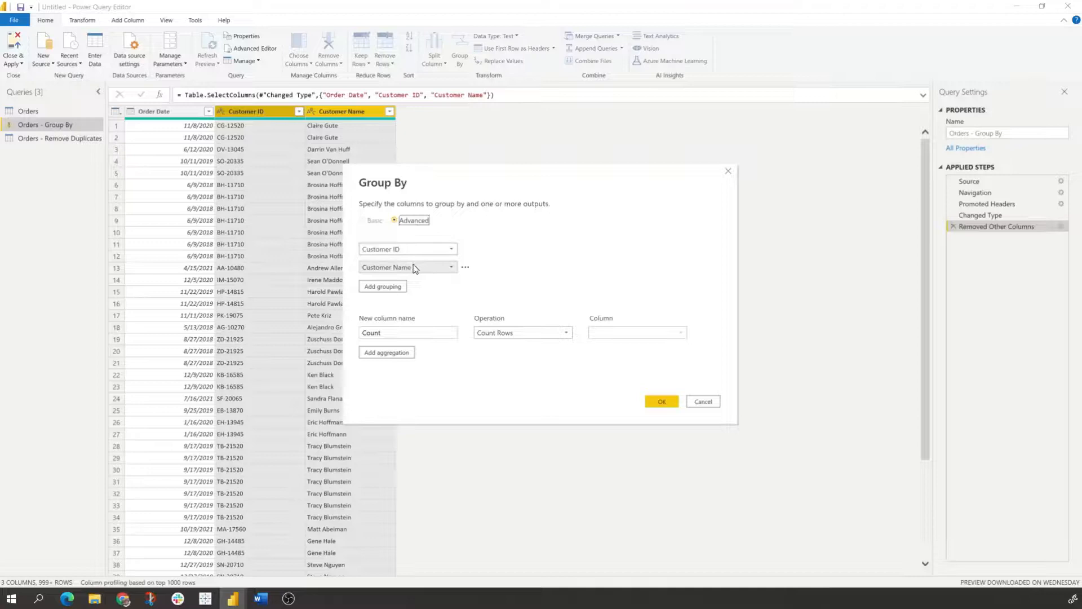
pyautogui.moveTo(493, 395)
pyautogui.write('Max Order Da')
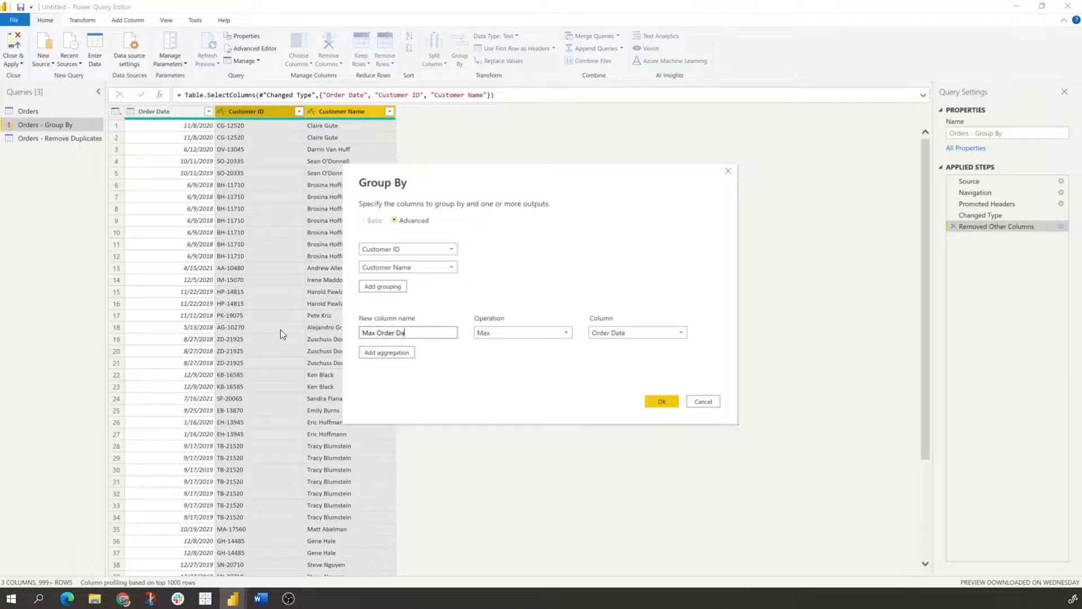
# Step: Apply the grouping with a Max Order Date column (Max of Order Date), leaving 793 rows
pyautogui.click(660, 401)
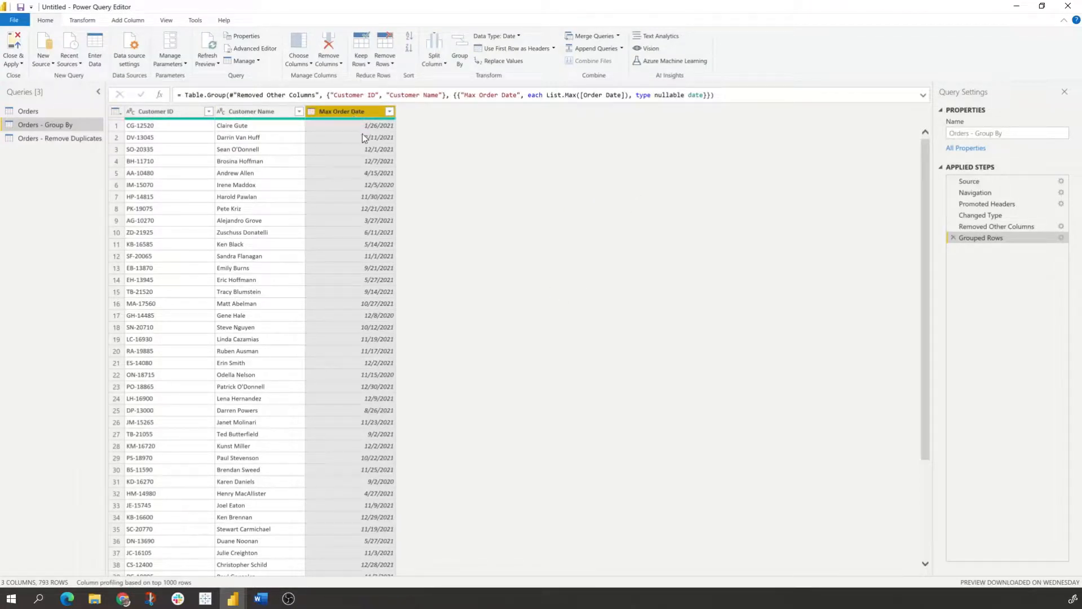
pyautogui.moveTo(39, 571)
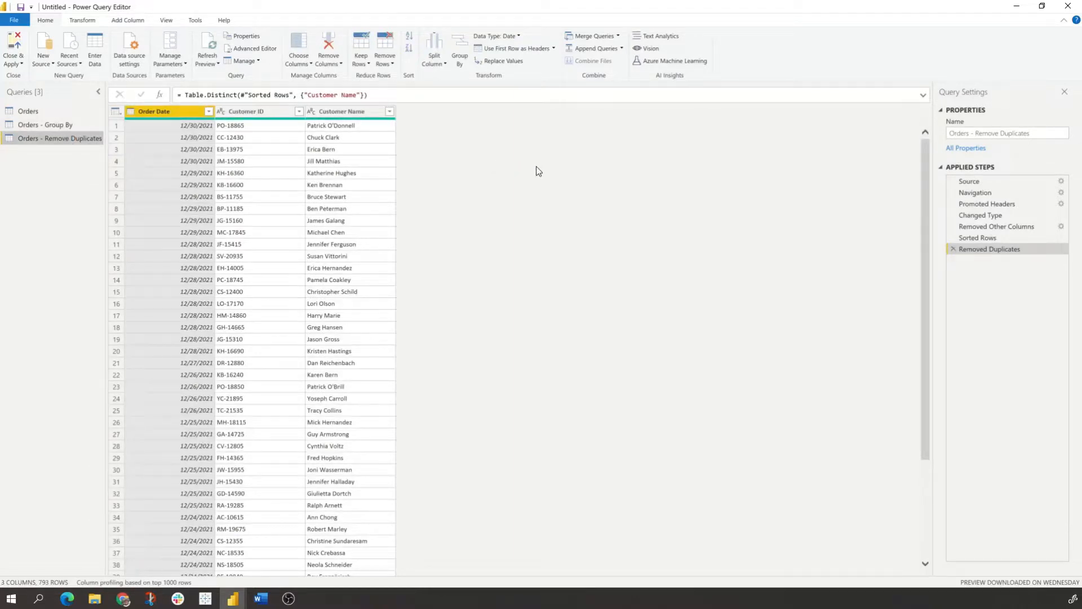
# Step: Preview the Sorted Rows step's buffered Order Date descending sort in Orders - Remove Duplicates
pyautogui.click(978, 238)
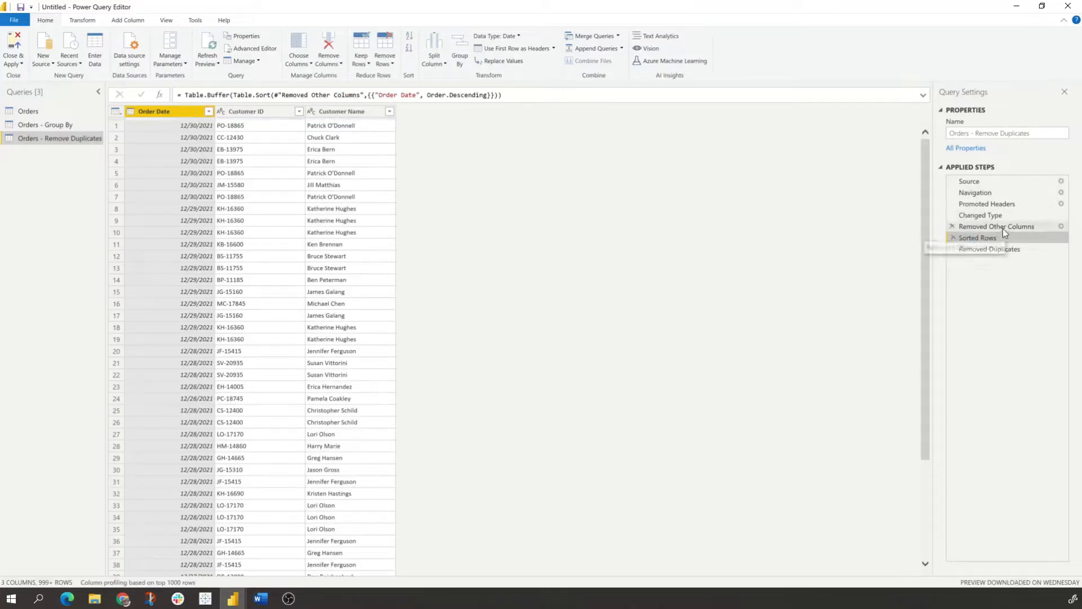
pyautogui.click(977, 238)
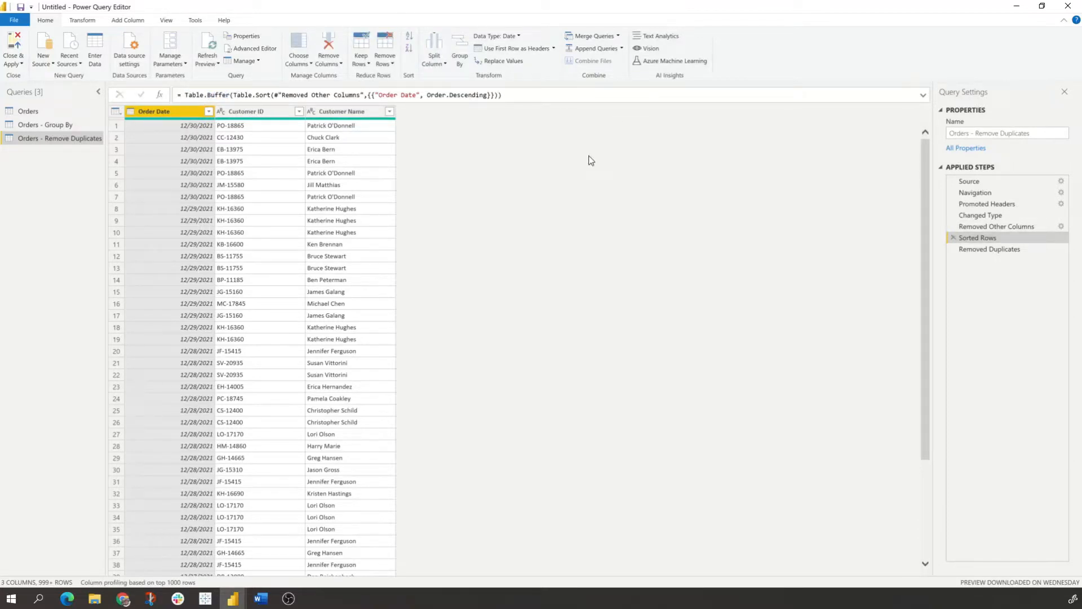
pyautogui.moveTo(350, 111)
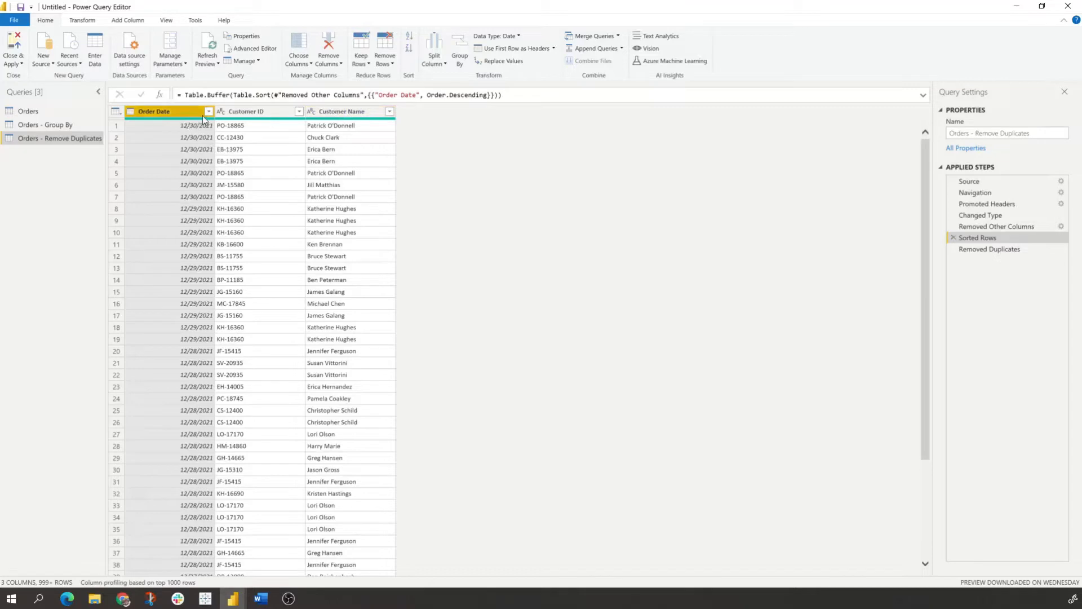
pyautogui.moveTo(560, 165)
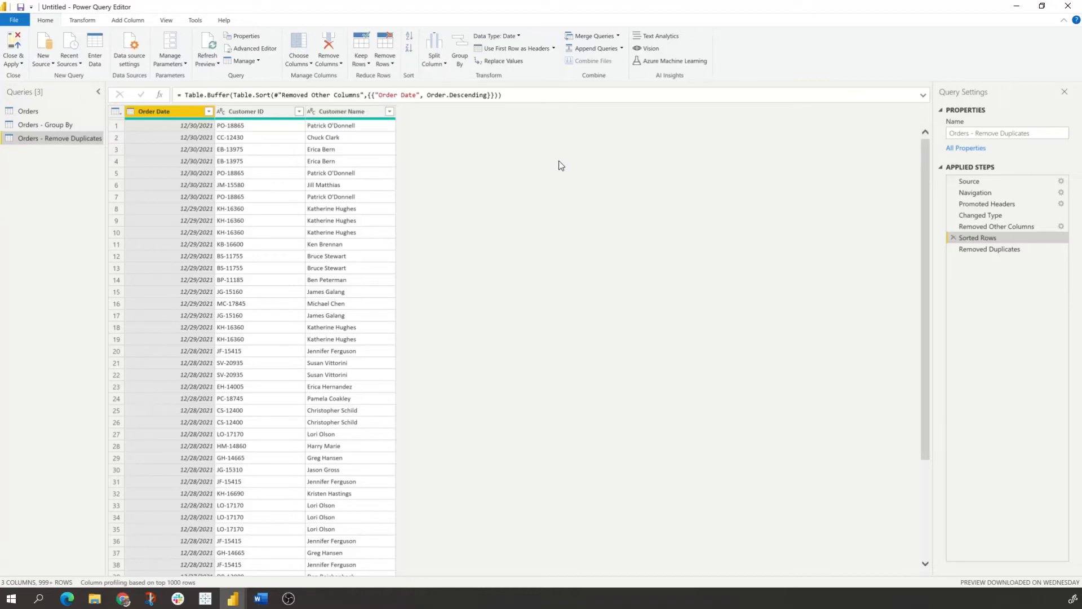
pyautogui.moveTo(638, 329)
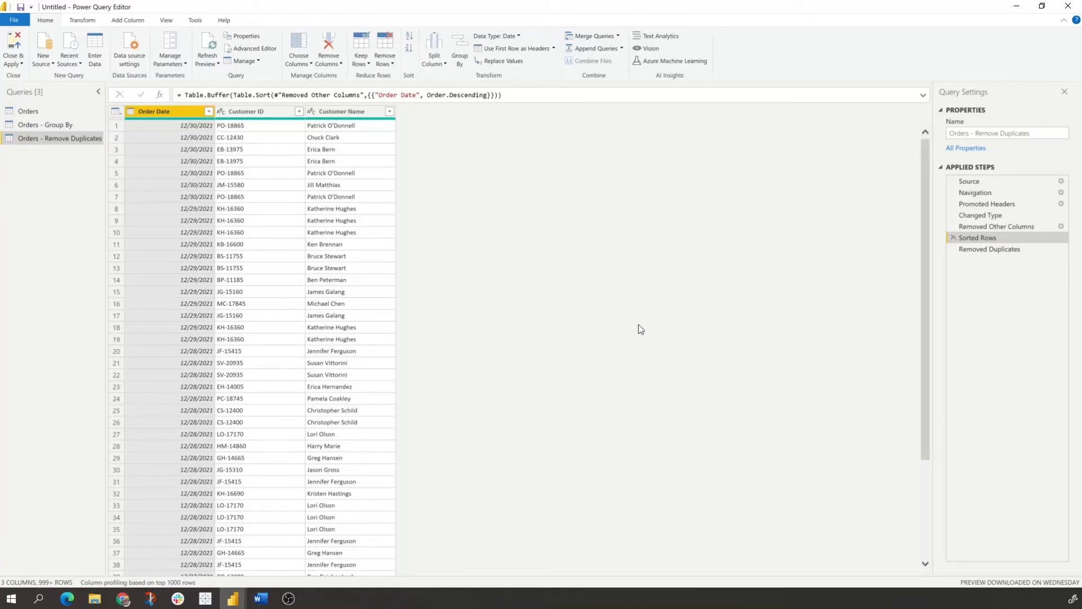